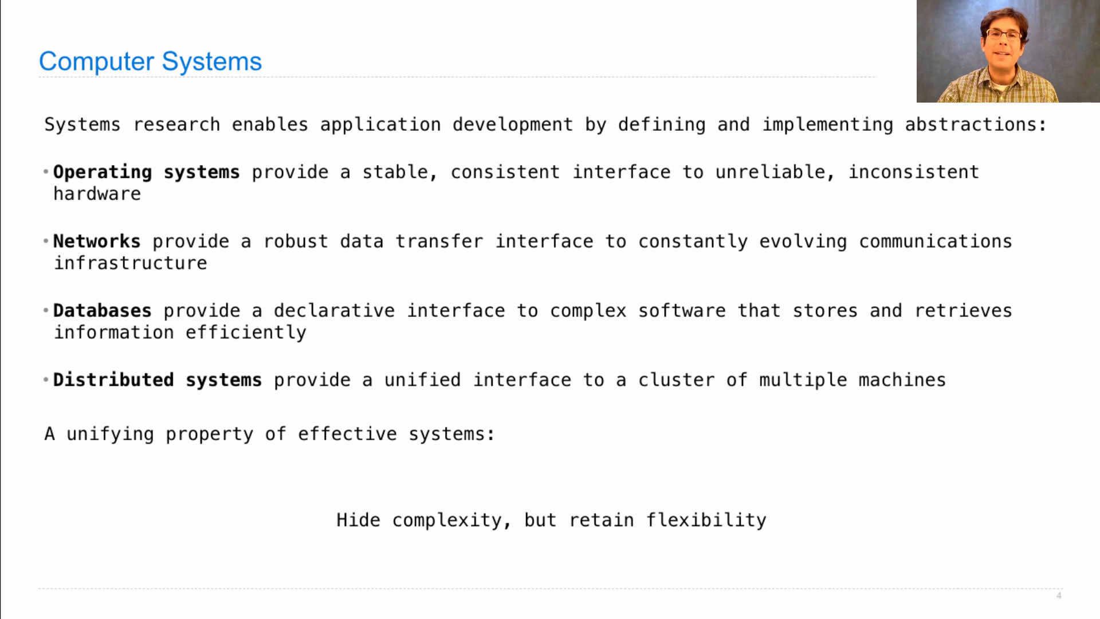
- Advance to the 'Example: The Unix Operating System' slide listing its four features
key("Right")
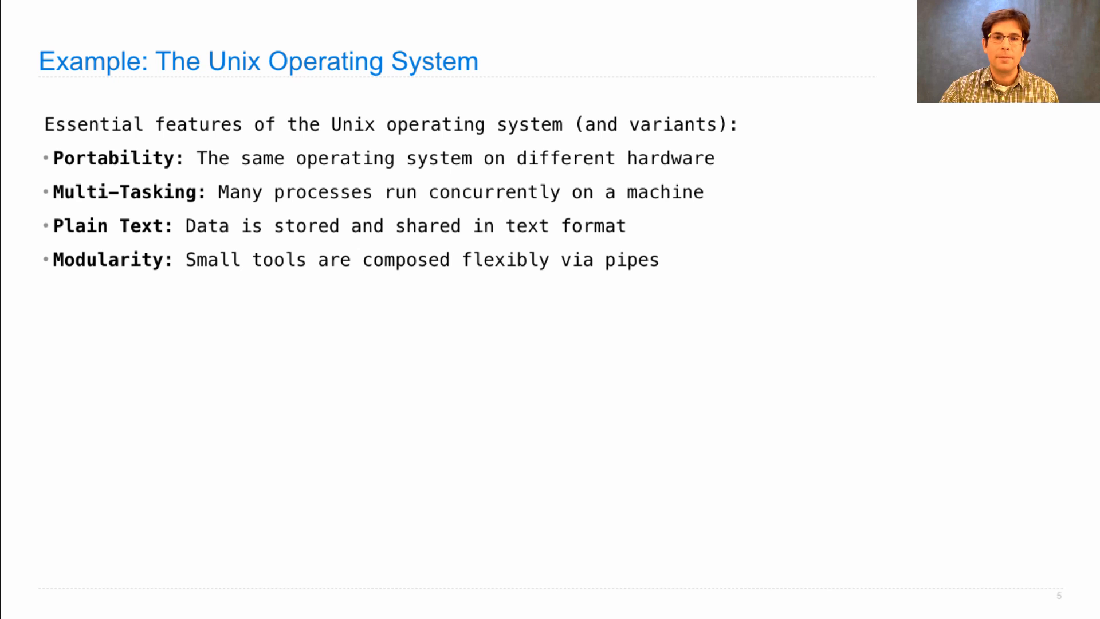
key("Right")
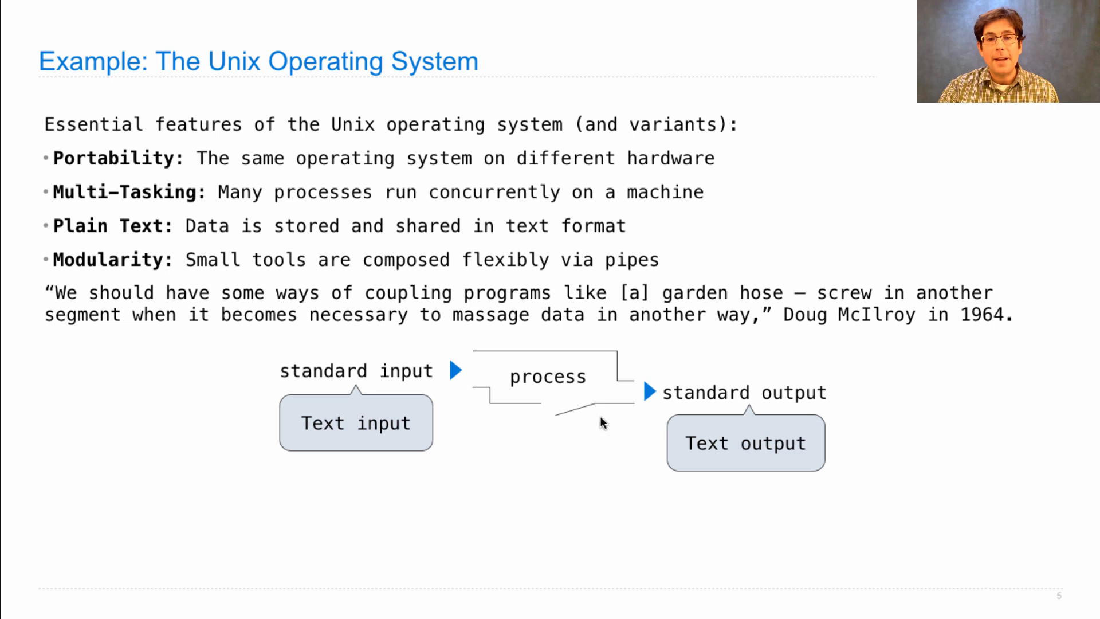
mouse_move(508, 387)
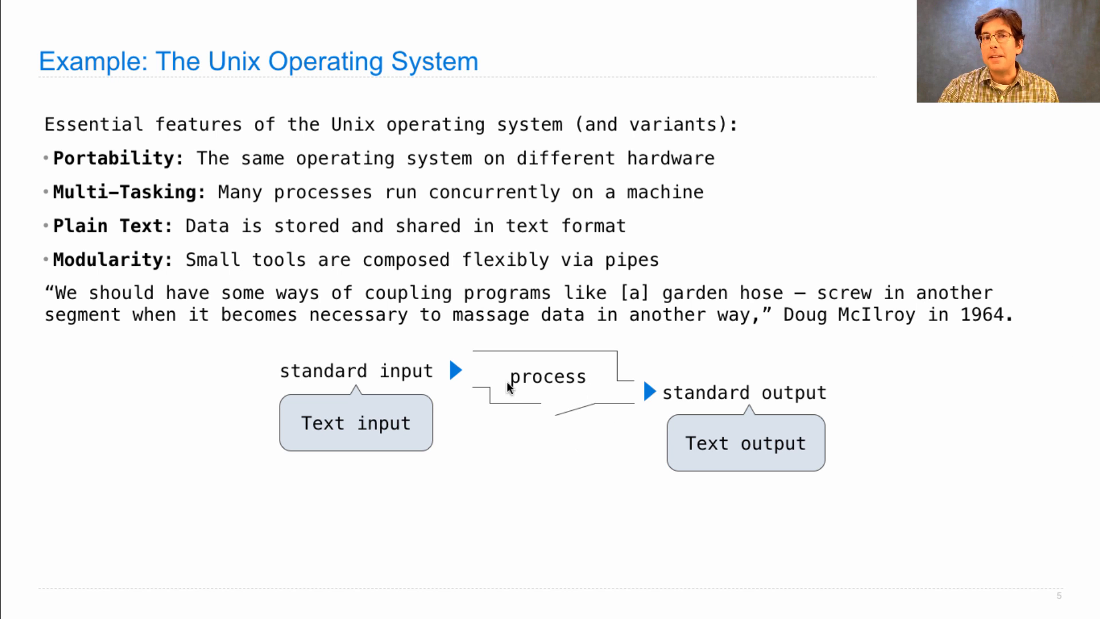
mouse_move(1060, 461)
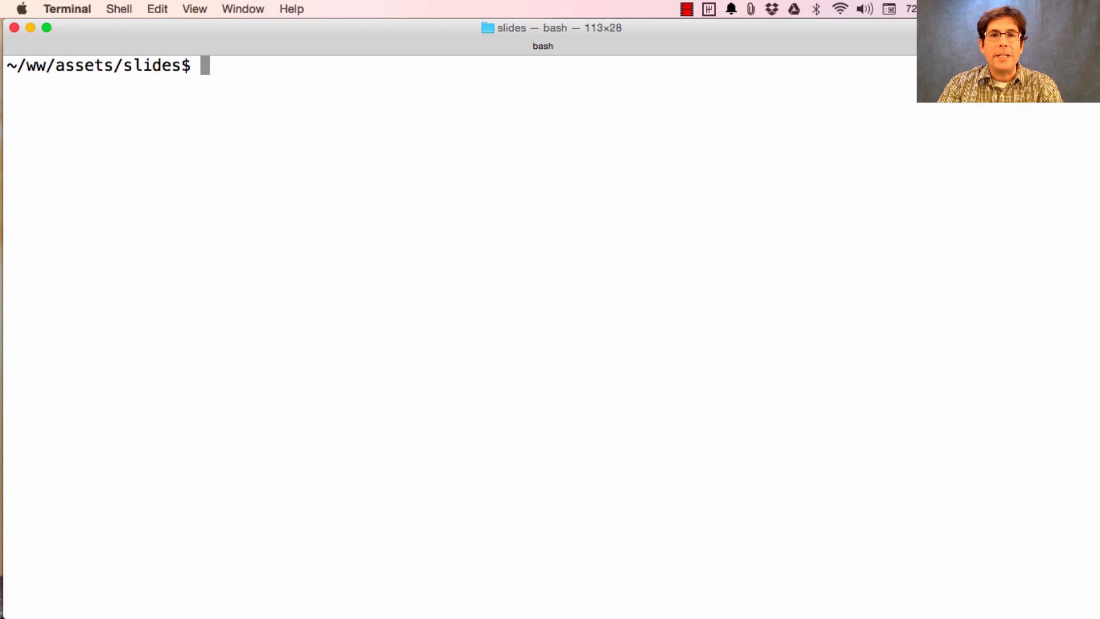
- List the slides folder with ls, then only the PDFs with ls *.pdf, and begin a new ls *.pdf pipeline
type("ls")
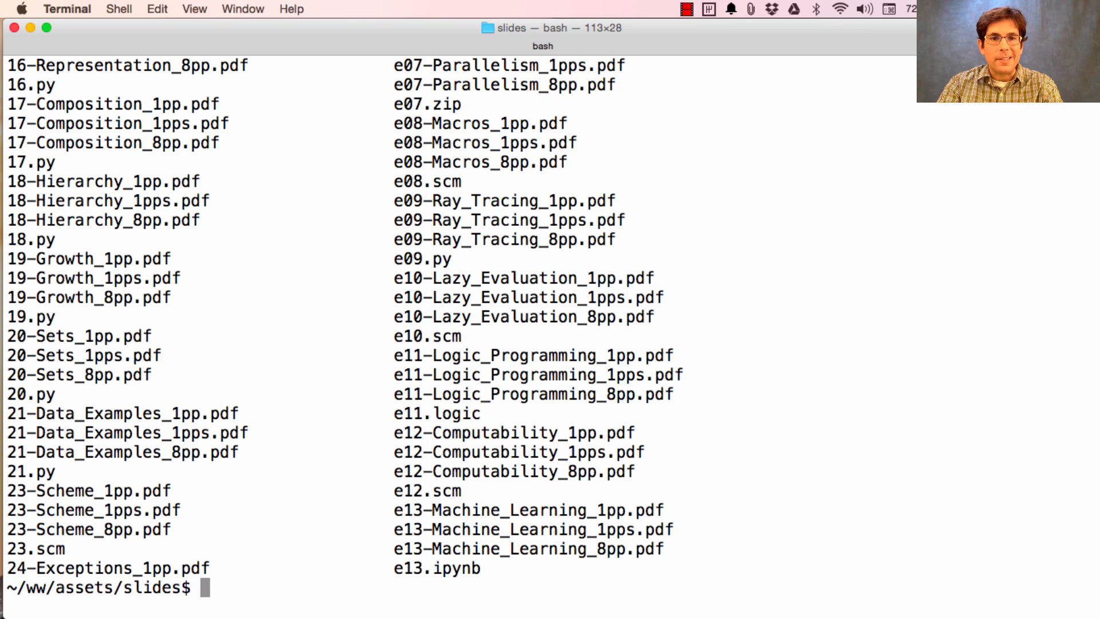
type("ls")
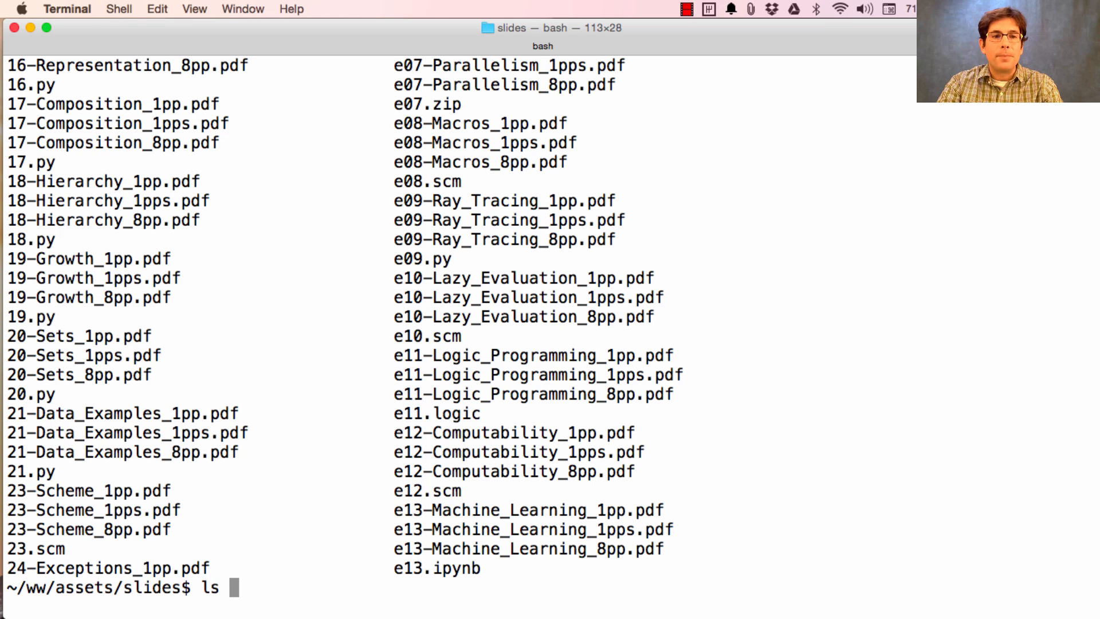
type("*.pdf")
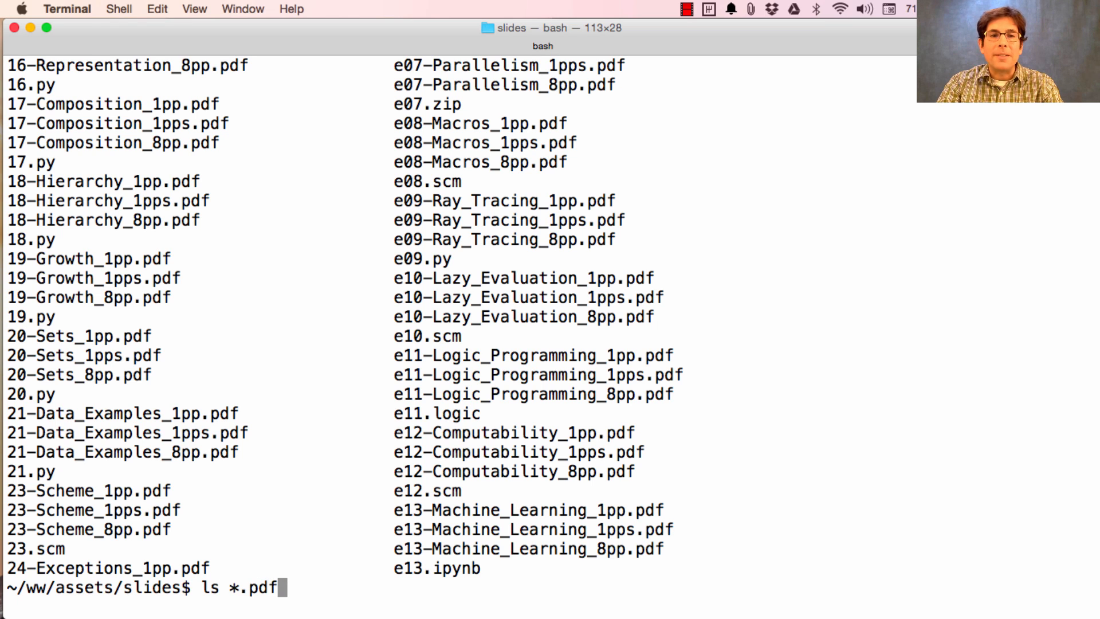
key("Return")
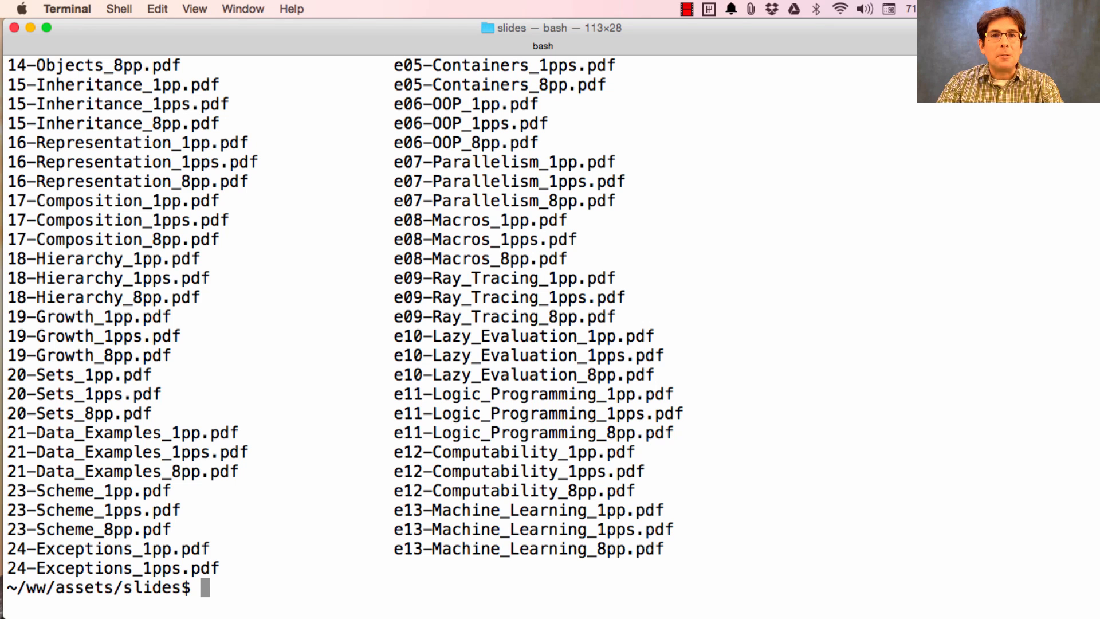
type("ls *.pdf |")
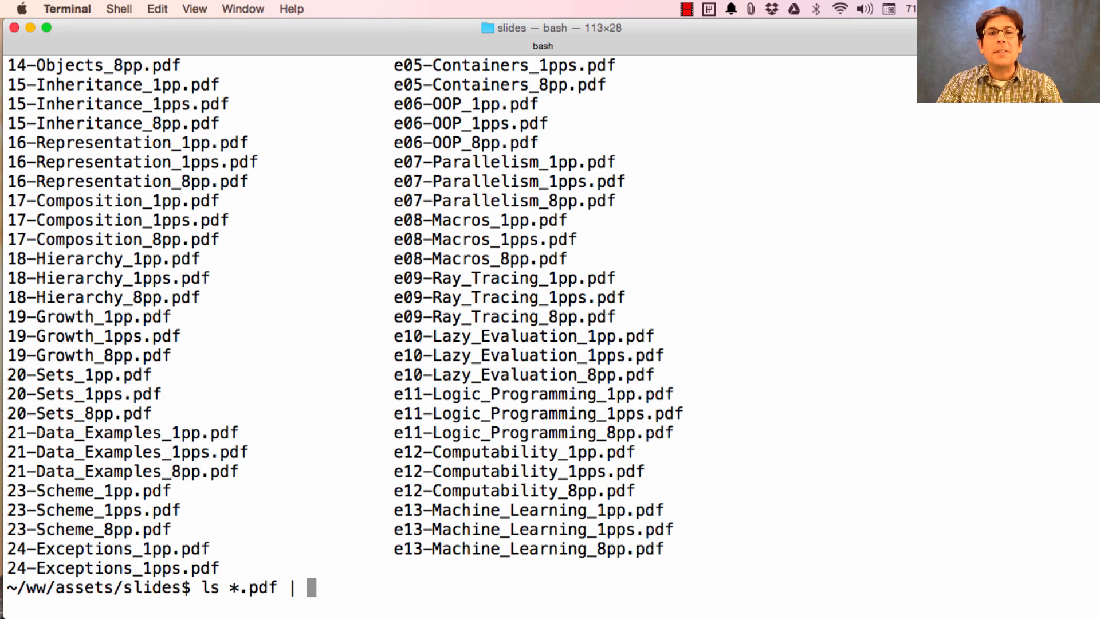
- Extend the pipeline with cut -f 1 -d - to keep only each file's number prefix
type("cu")
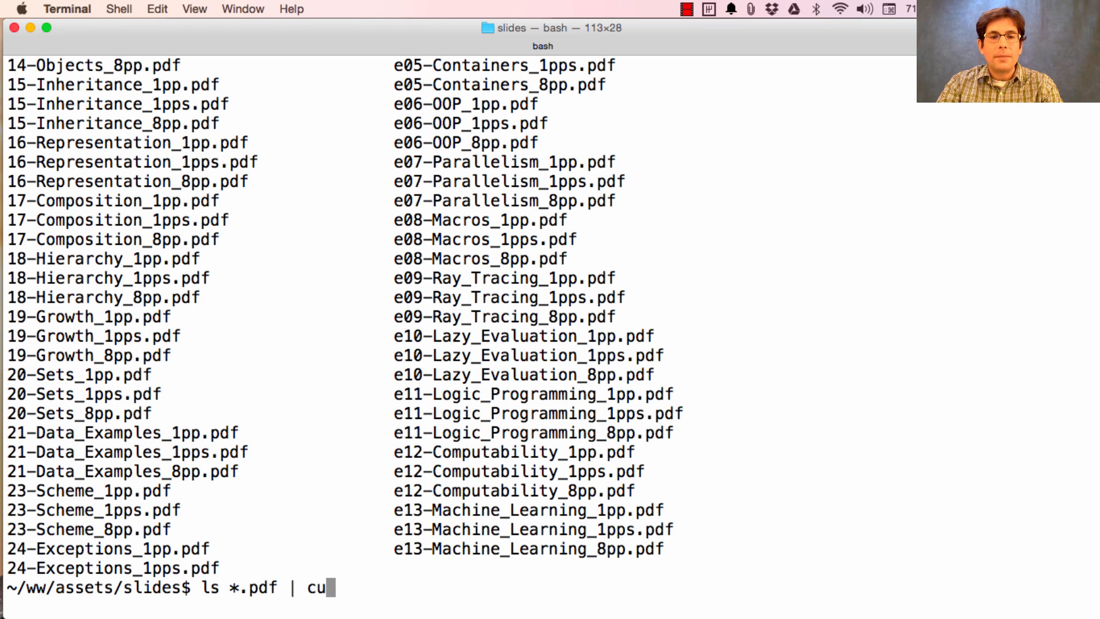
type("t")
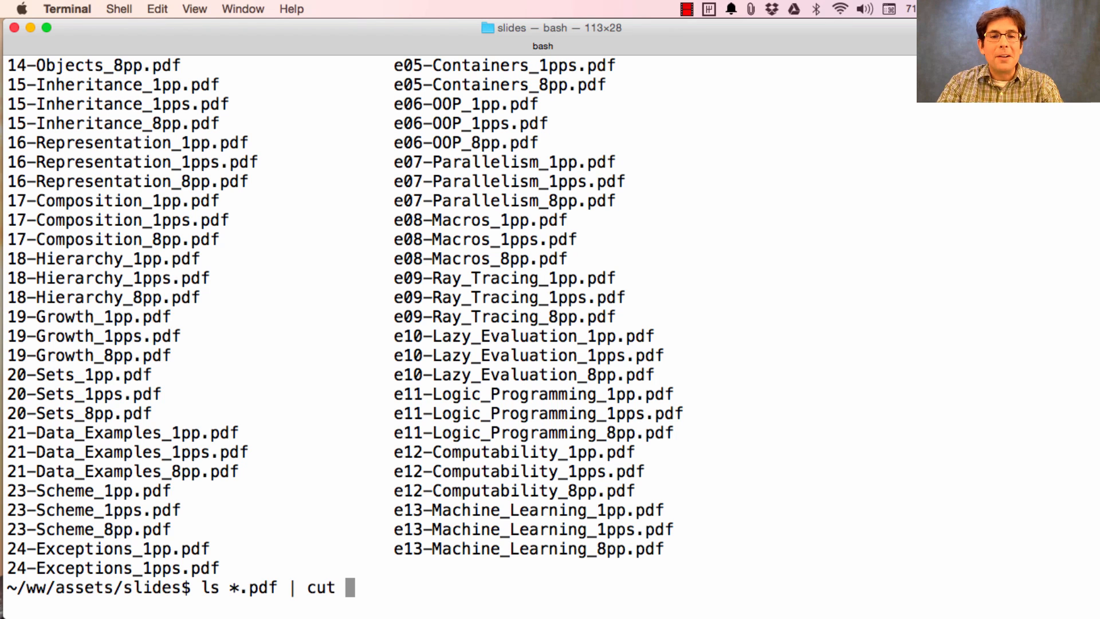
type("-f 1")
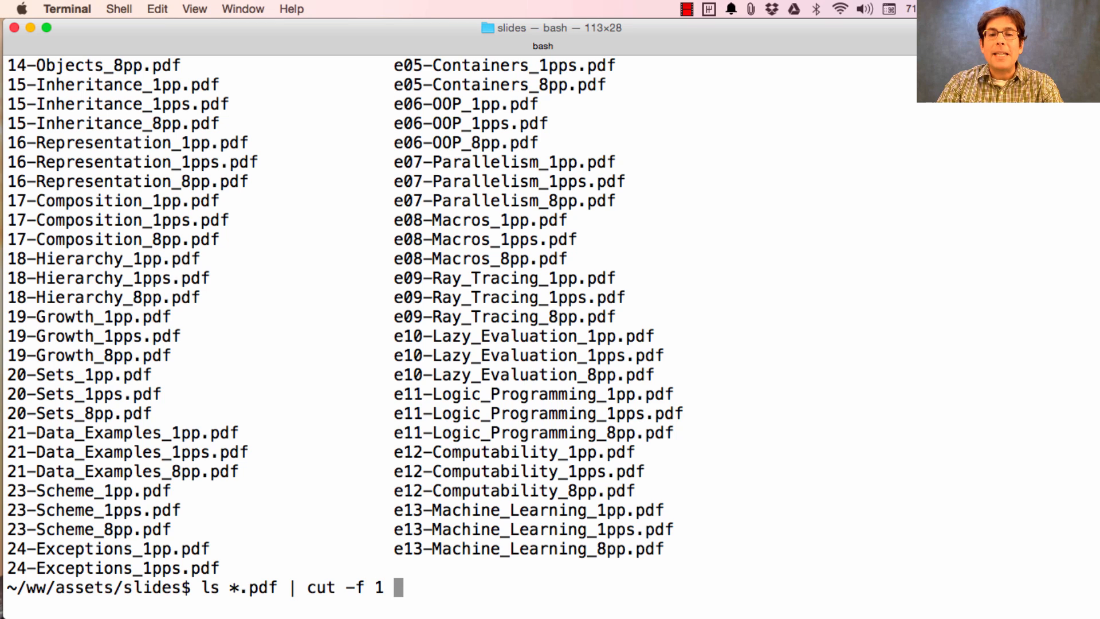
type("-d")
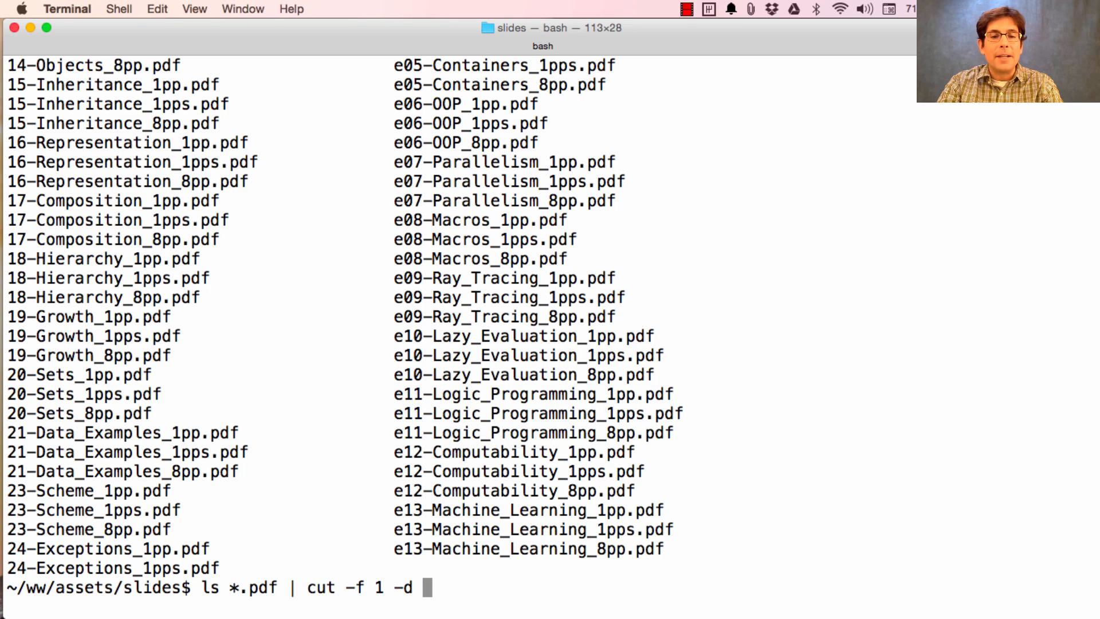
type("-")
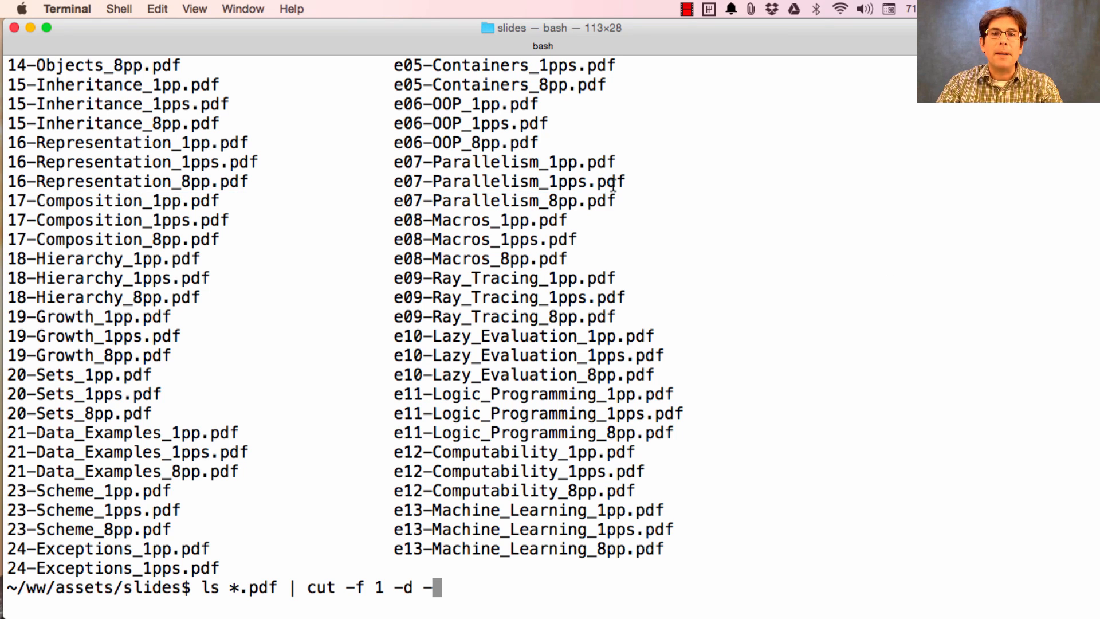
mouse_move(1008, 352)
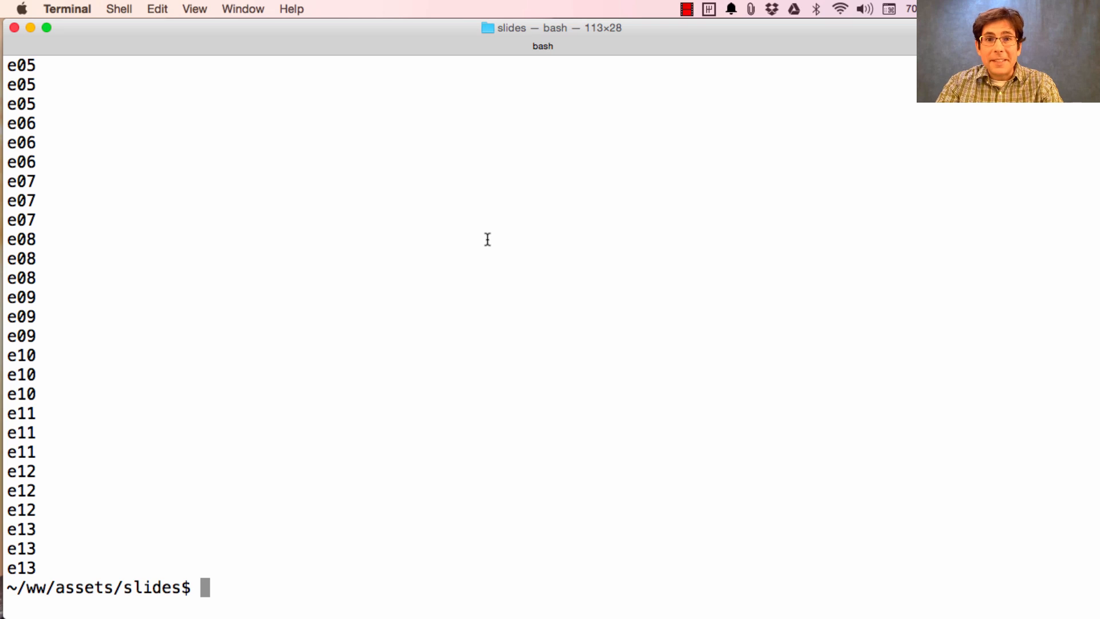
mouse_move(410, 274)
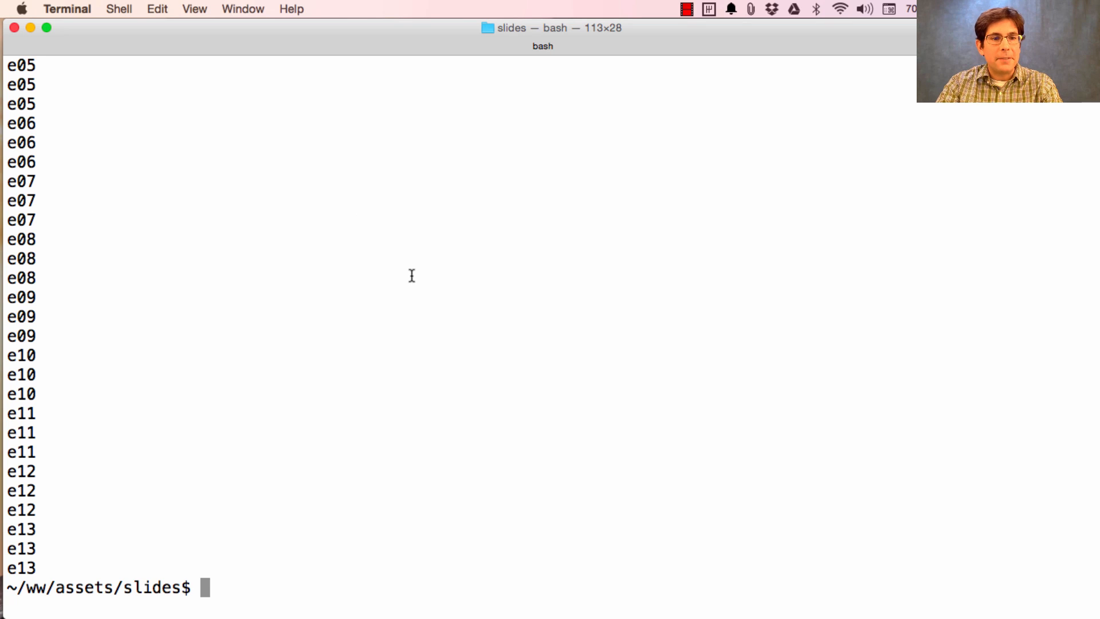
- Add sort -r to the cut pipeline so prefixes come out highest to lowest
type("ls *.pdf | cut -f 1 -d - |")
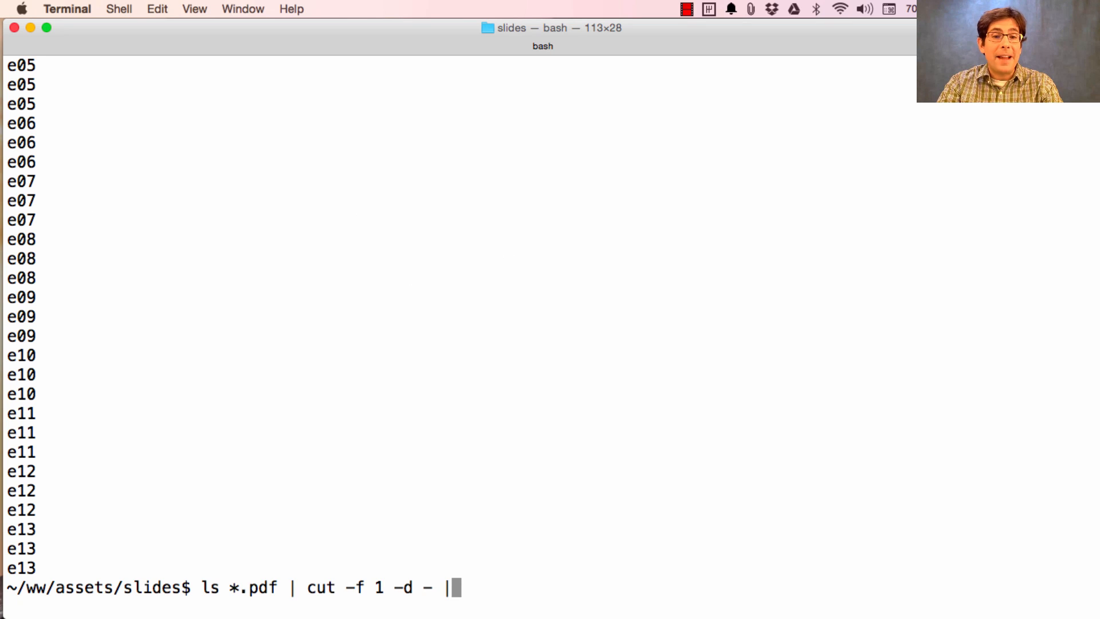
type("sort -")
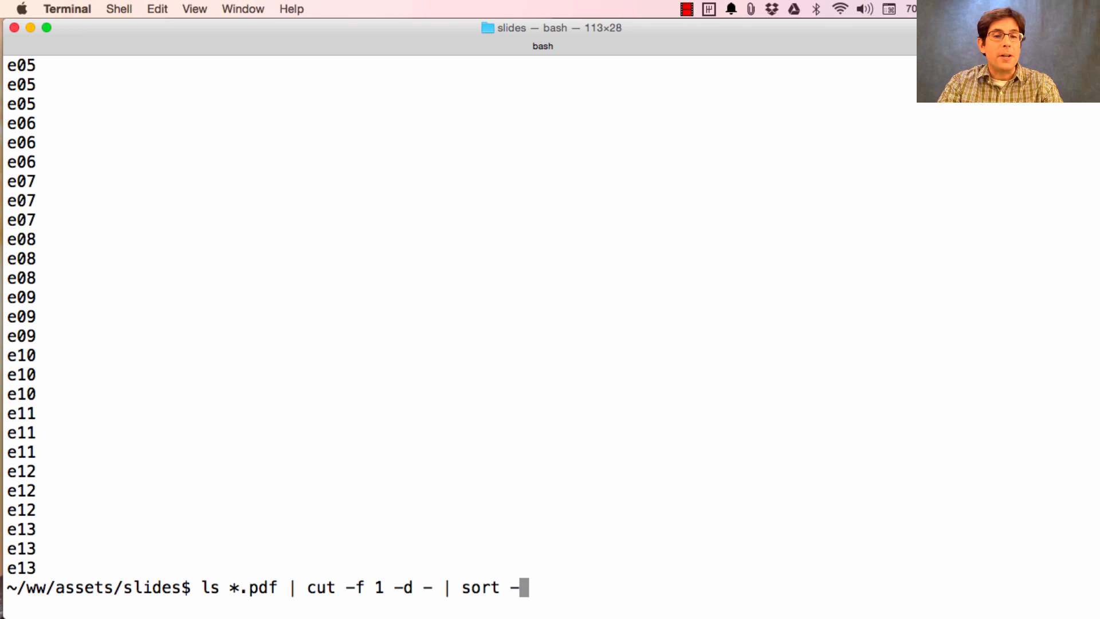
type("r")
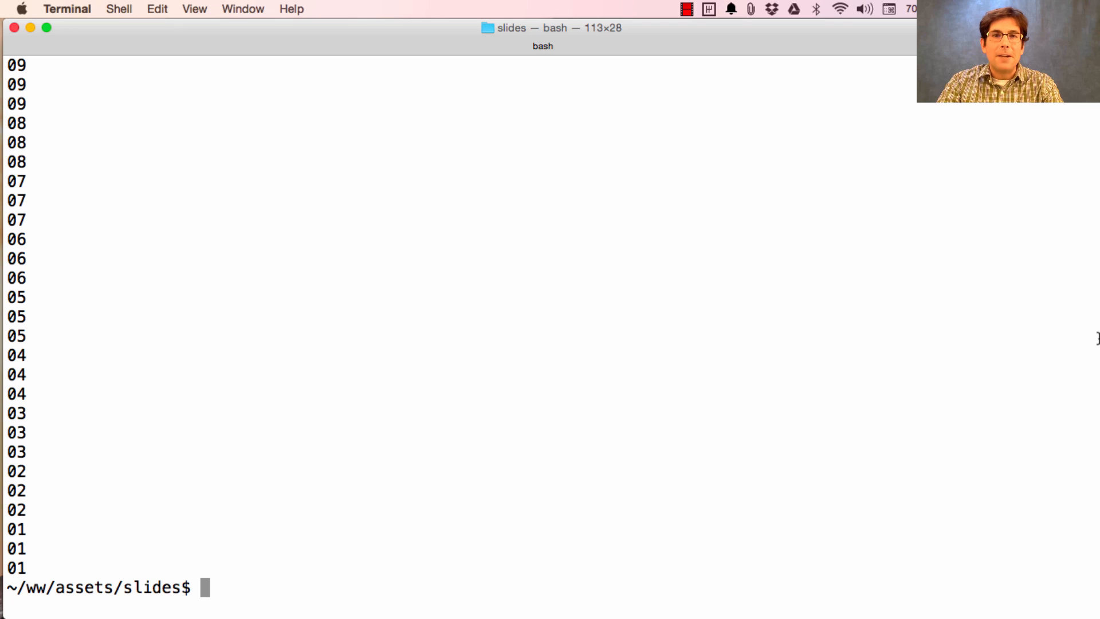
- Add uniq -c and run the pipeline to count PDF files per lecture prefix
type("ls *.pdf | cut -f 1 -d - | sort -r |")
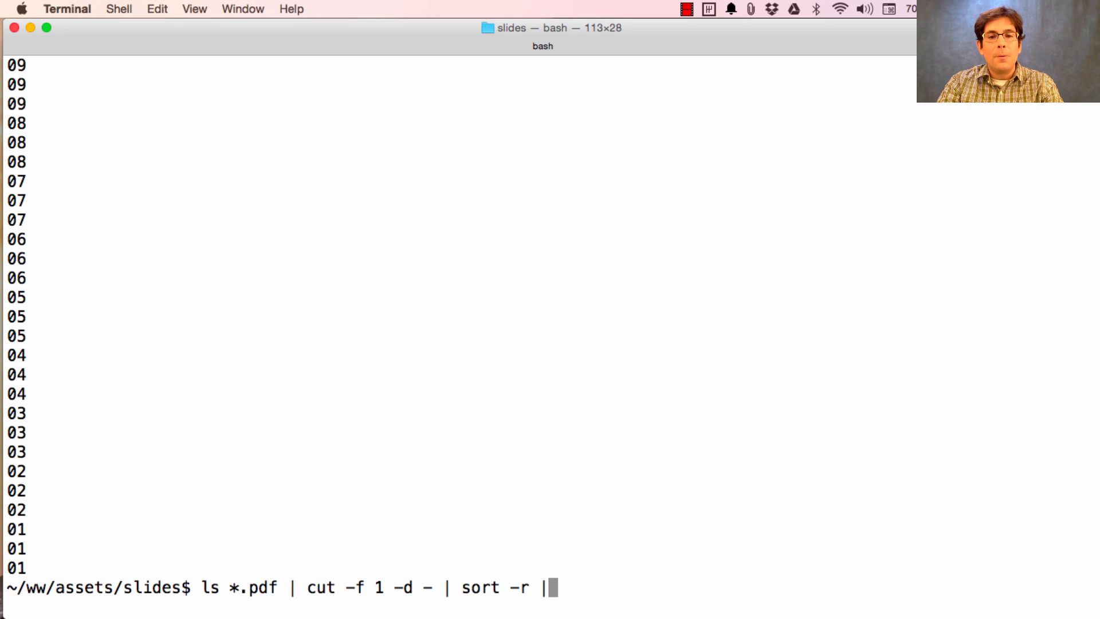
type("u")
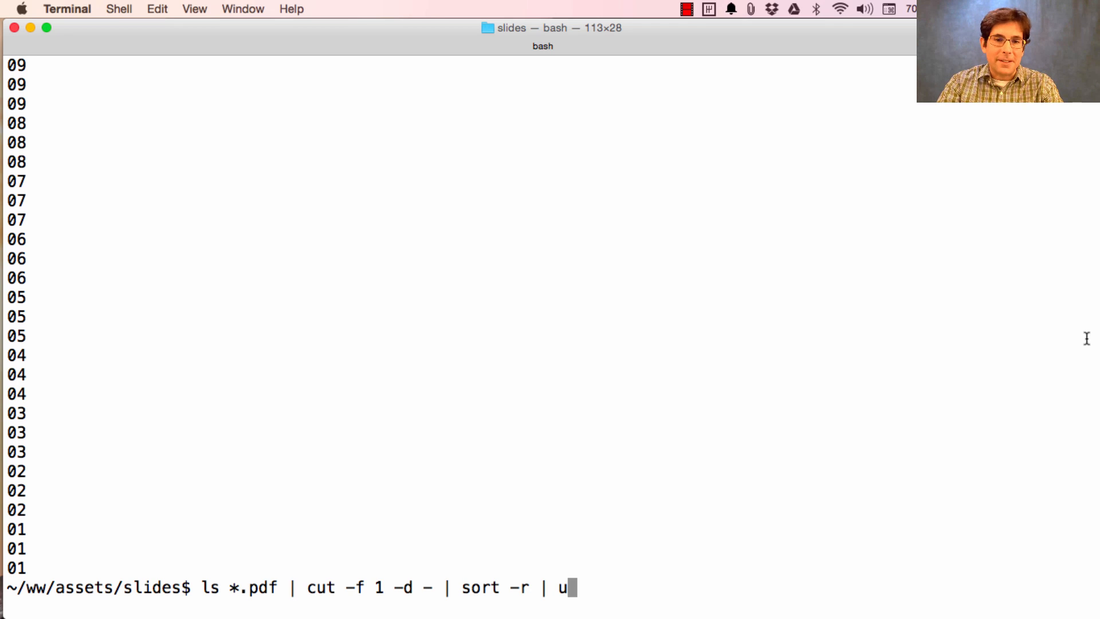
type("niq -")
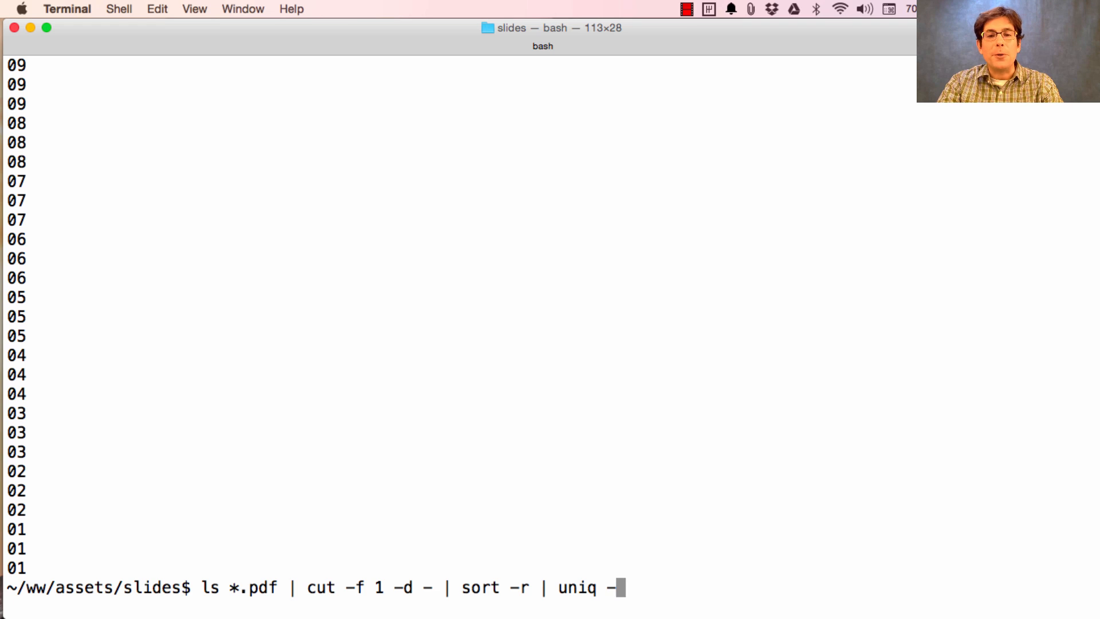
type("c")
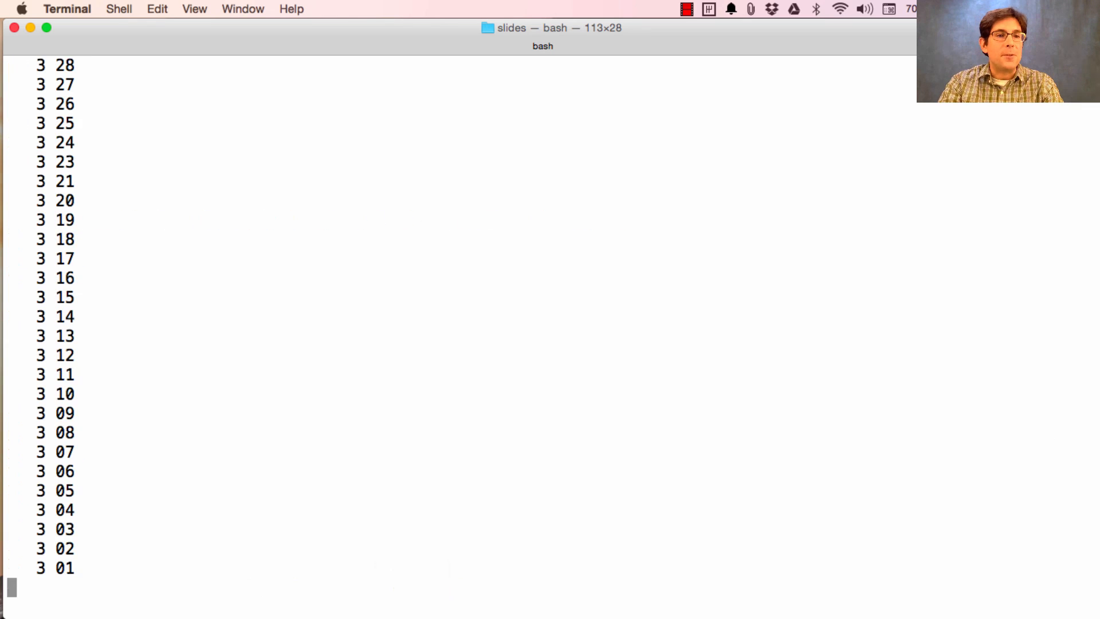
key("Return")
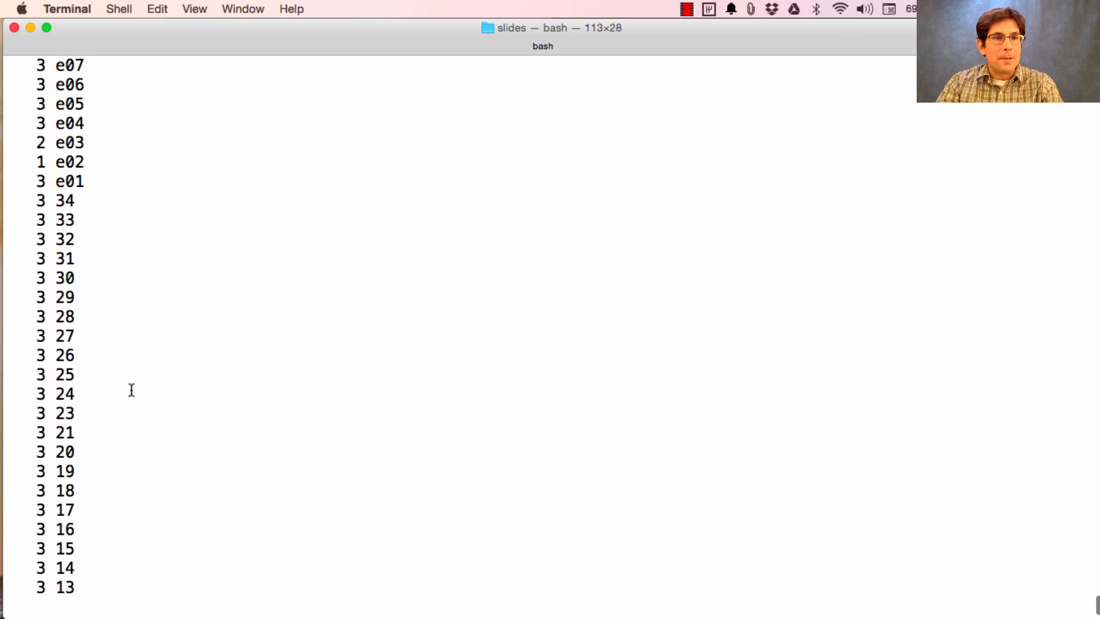
mouse_move(89, 177)
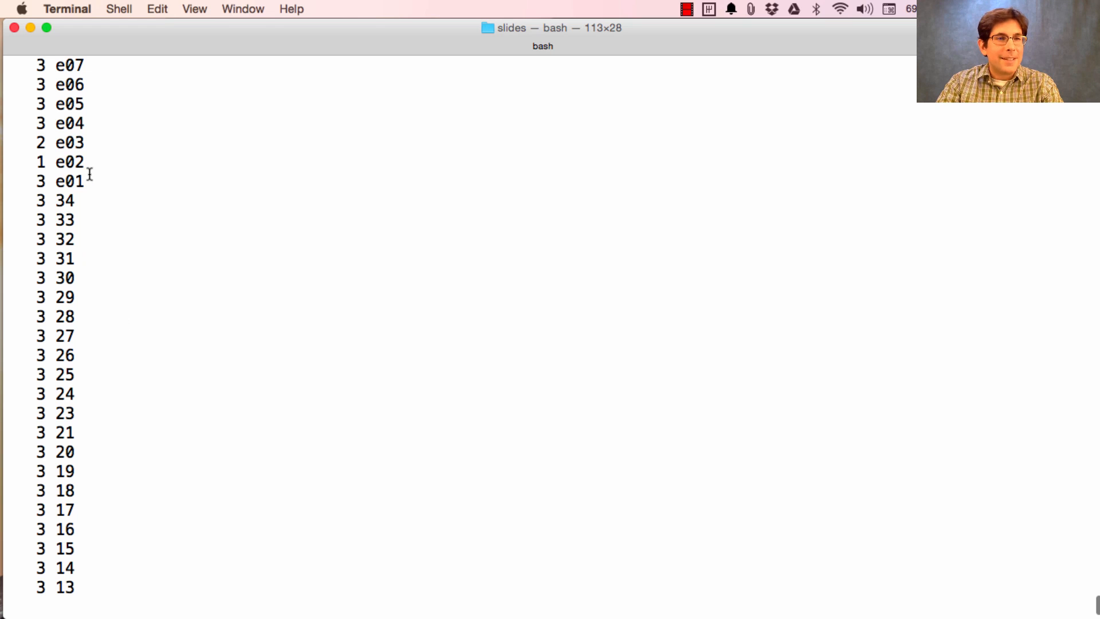
- List the e02 lecture files, then rerun the ls | cut | sort -r | uniq -c count pipeline
double_click(66, 162)
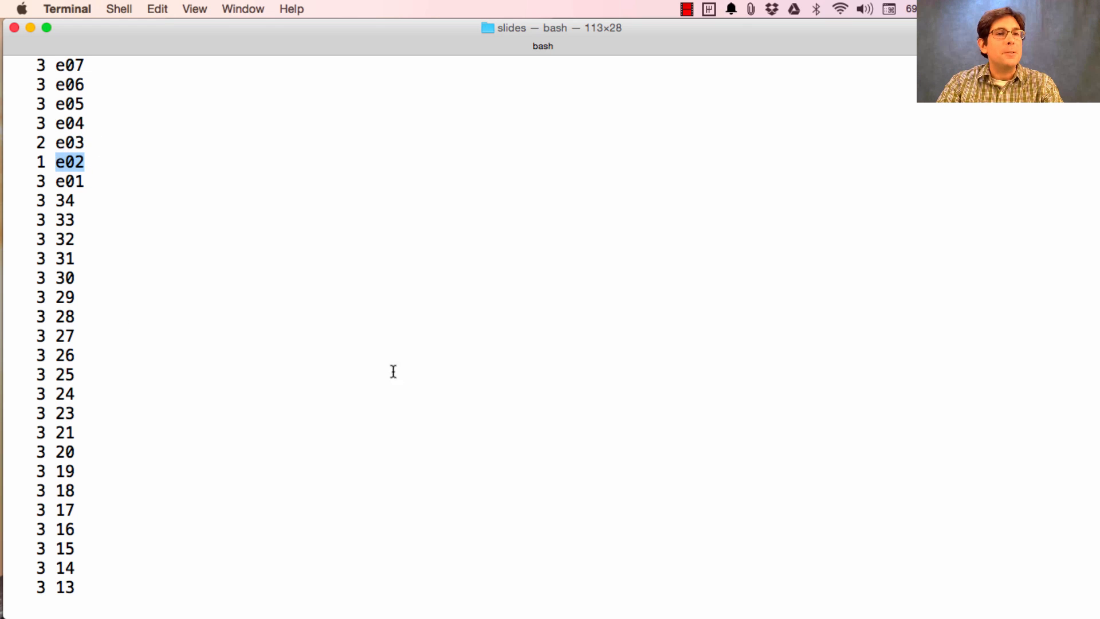
type("ls e02")
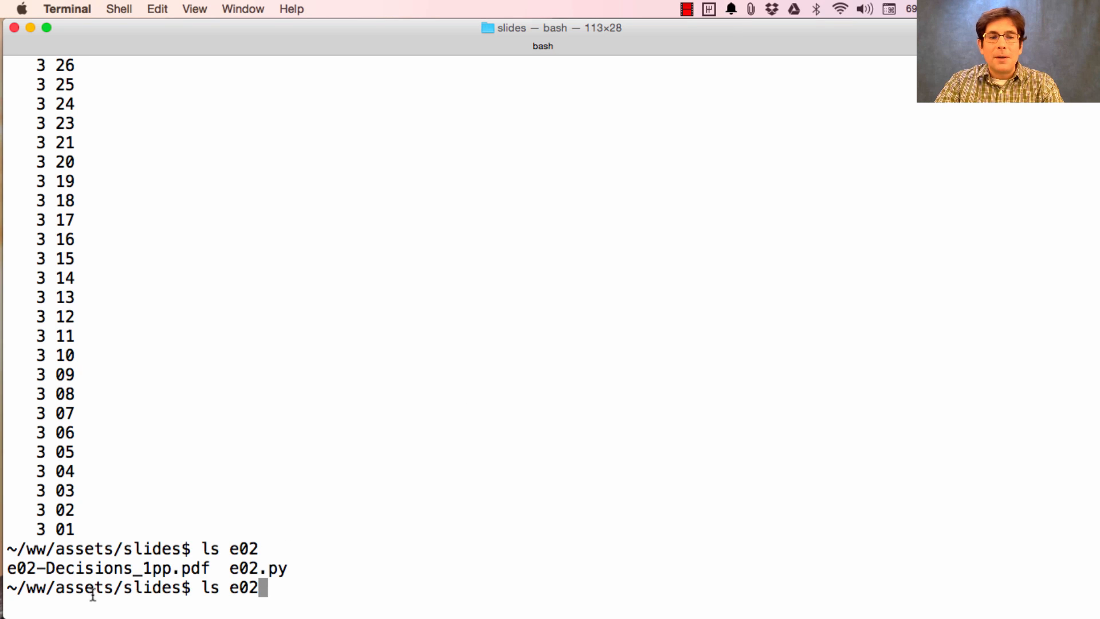
mouse_move(194, 600)
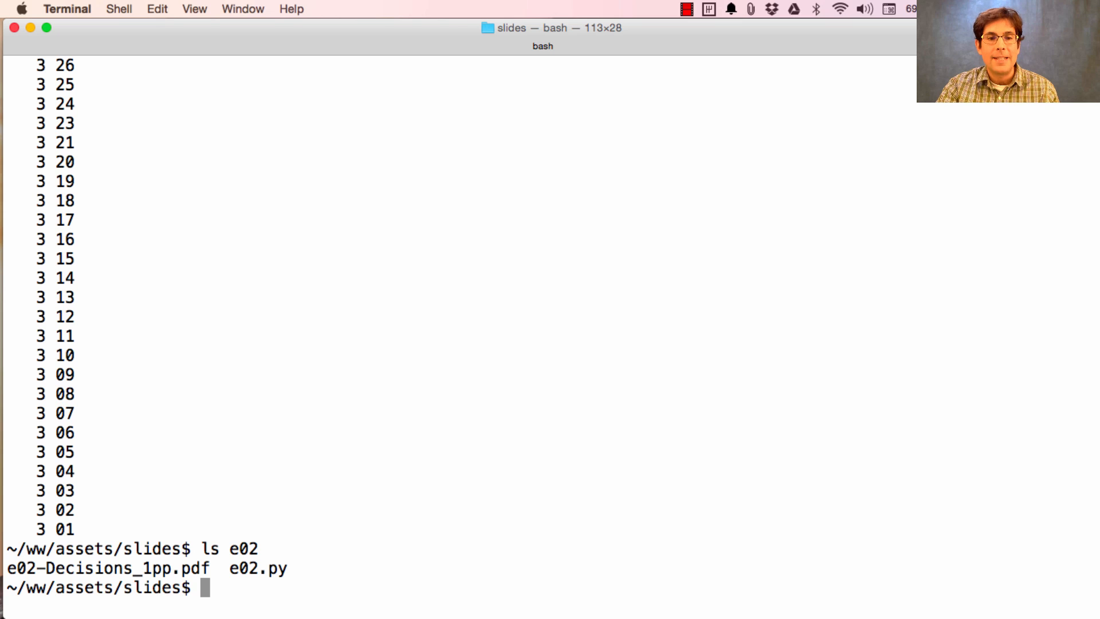
type("ls *.pdf | cut -f 1 -d - | sort -r | uniq -c")
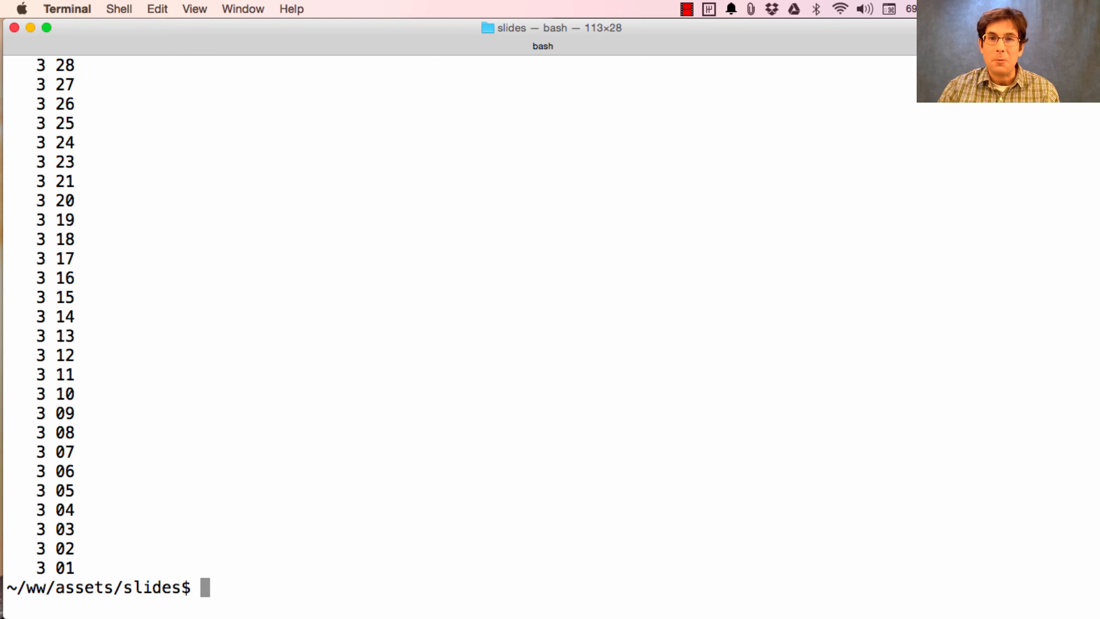
type("ls e")
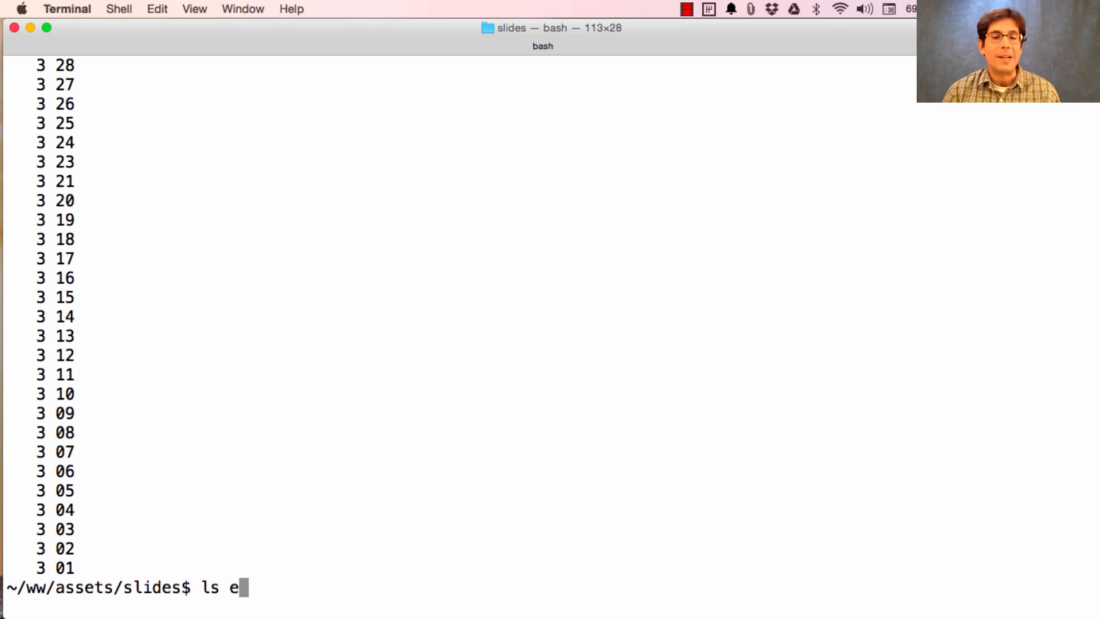
key("Return")
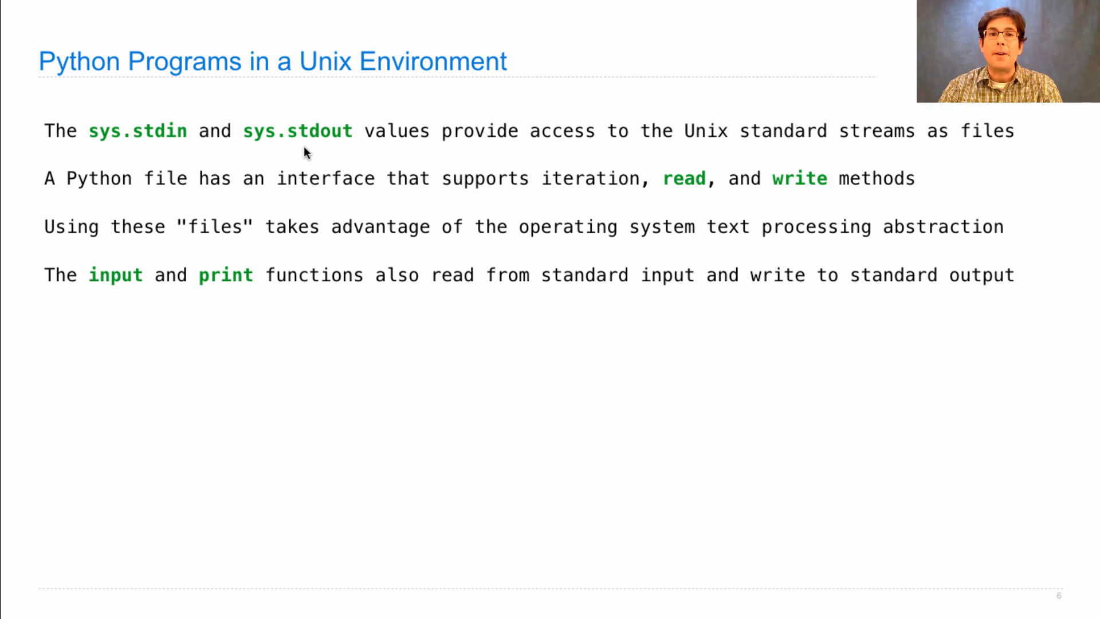
mouse_move(168, 458)
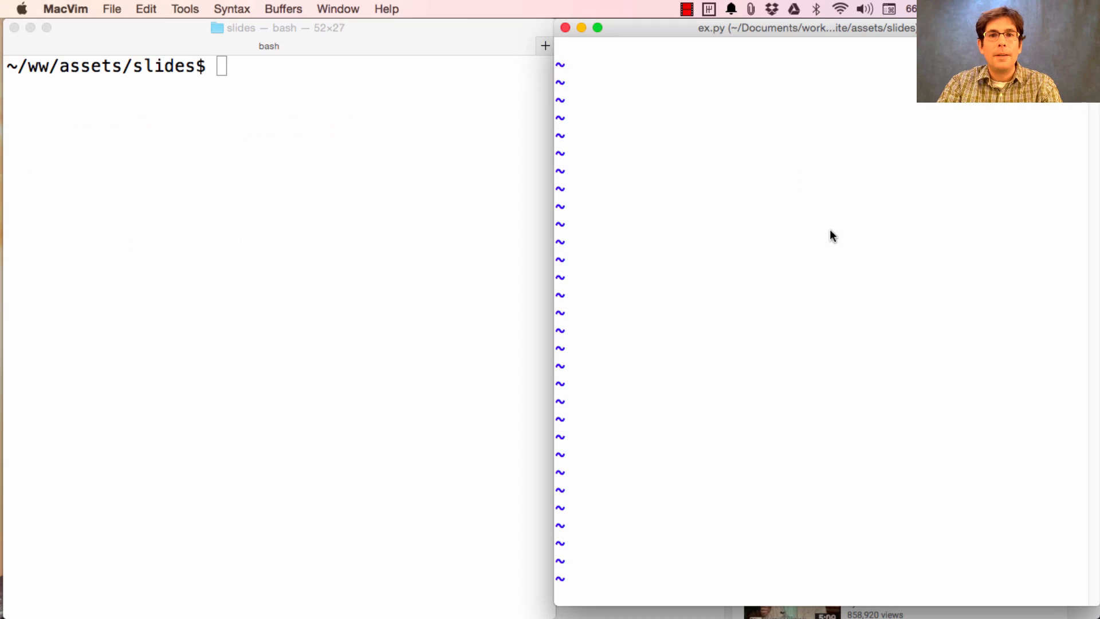
- Write import sys and a for loop over sys.stdin in ex.py
type("import")
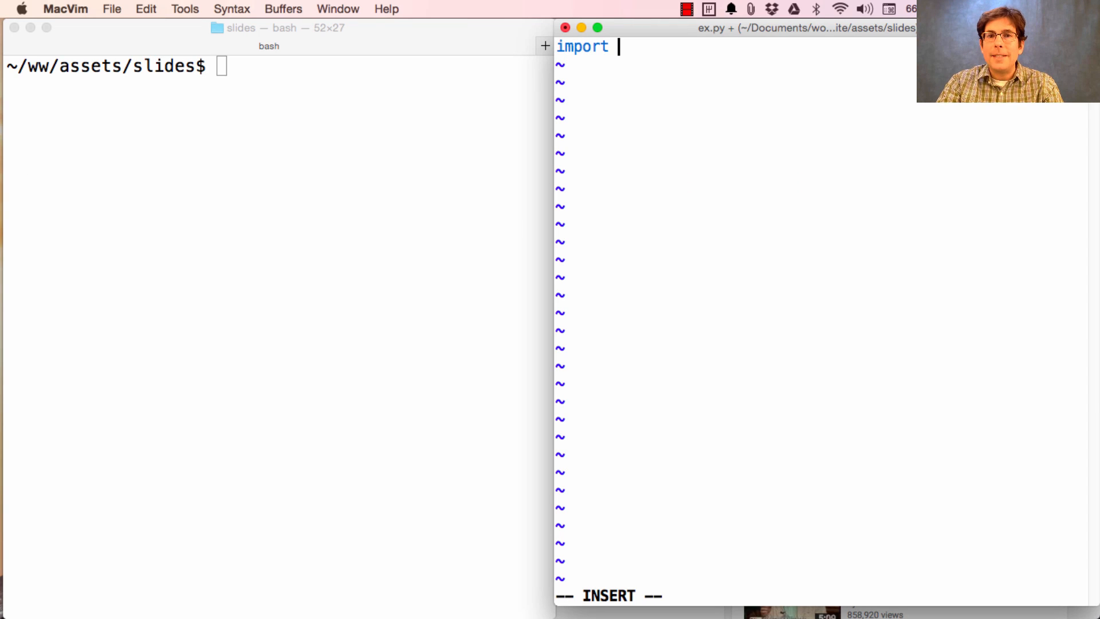
type("sys")
type("for line")
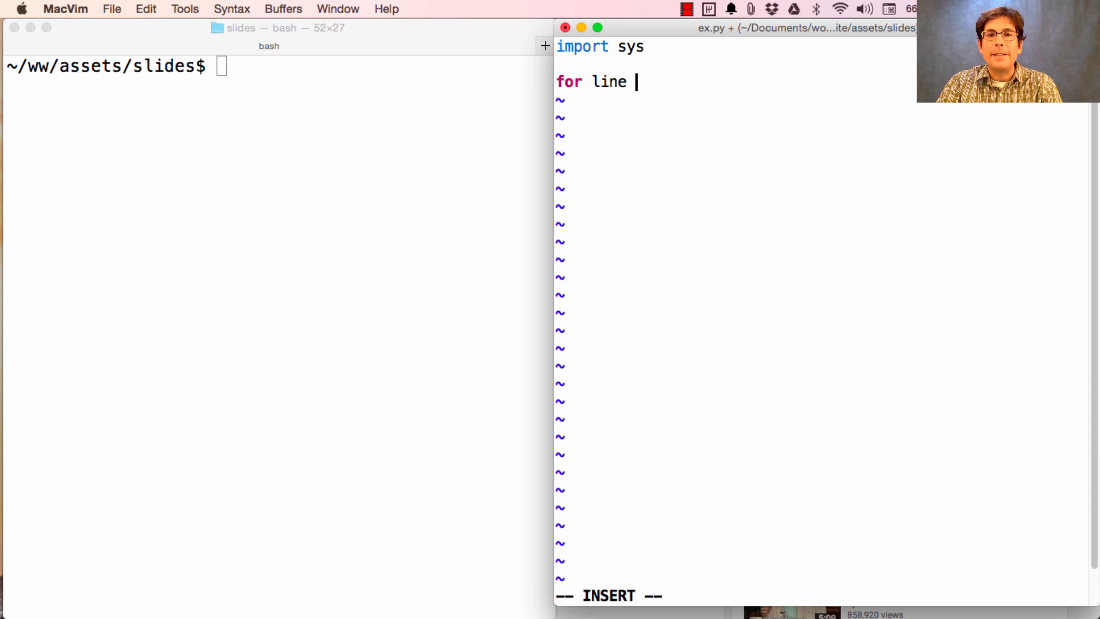
type("in sys.stdin")
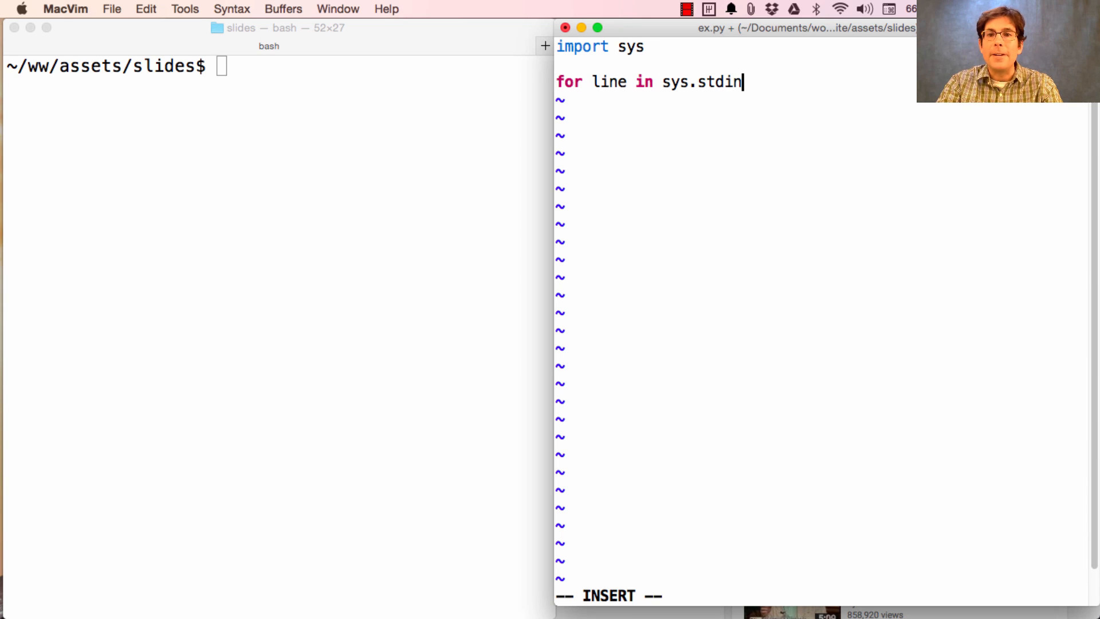
type(":")
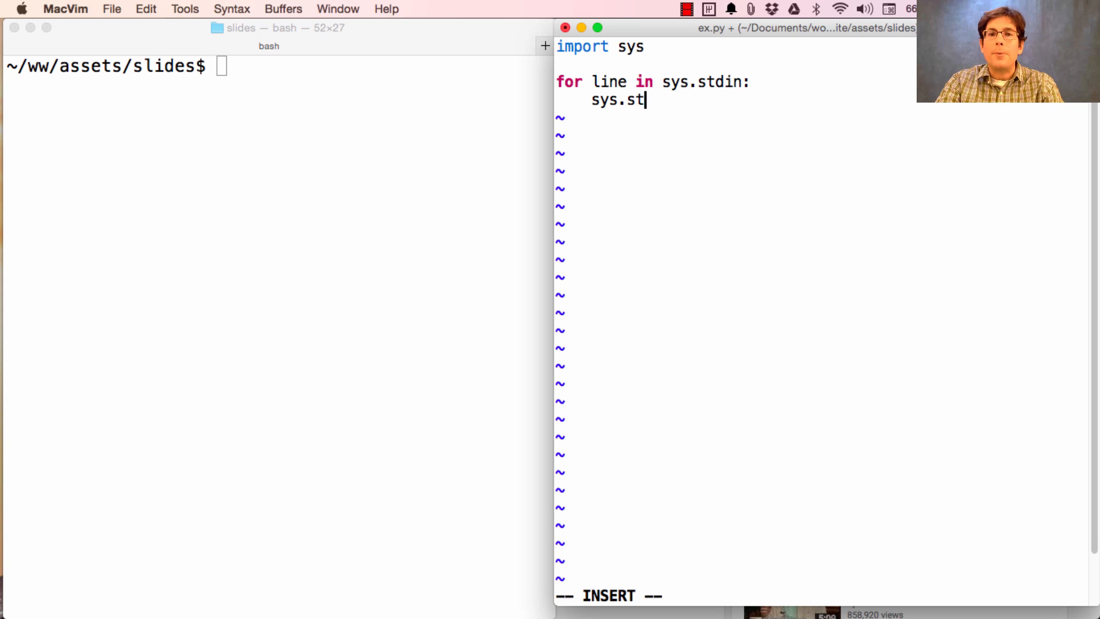
- Have the loop body write each line back with sys.stdout.write(' '.join(line))
type("dout.wr")
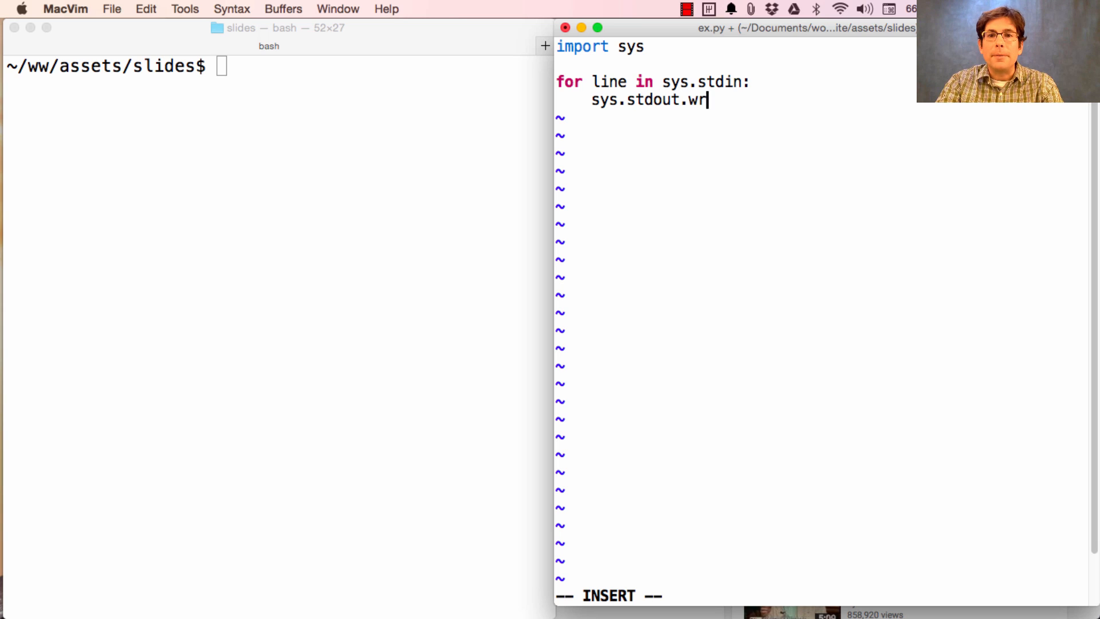
type("ite(' '")
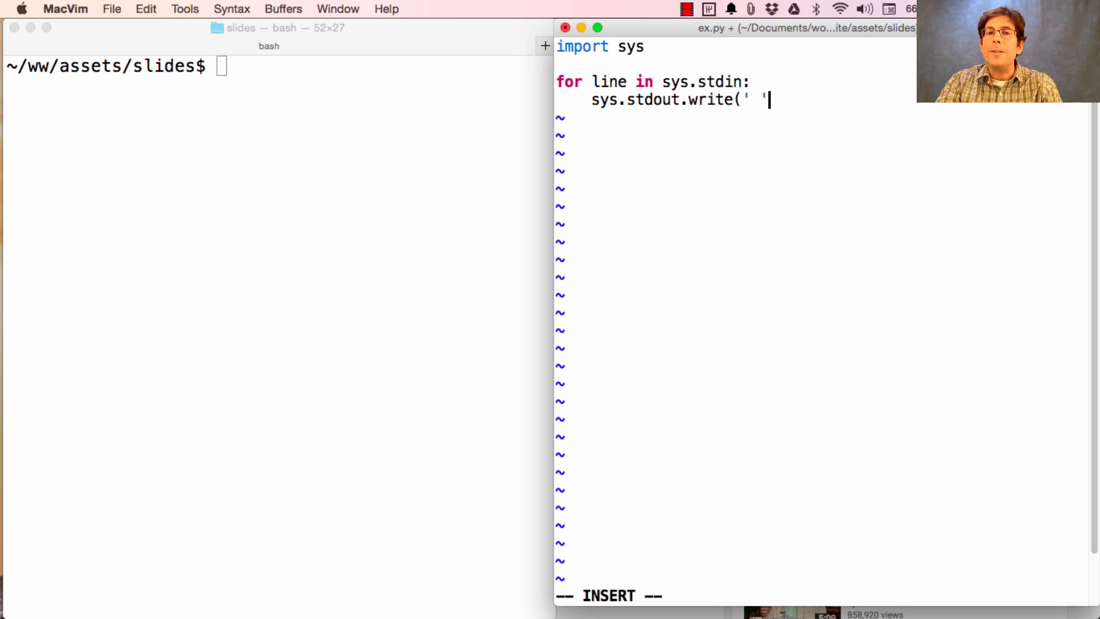
type(".j")
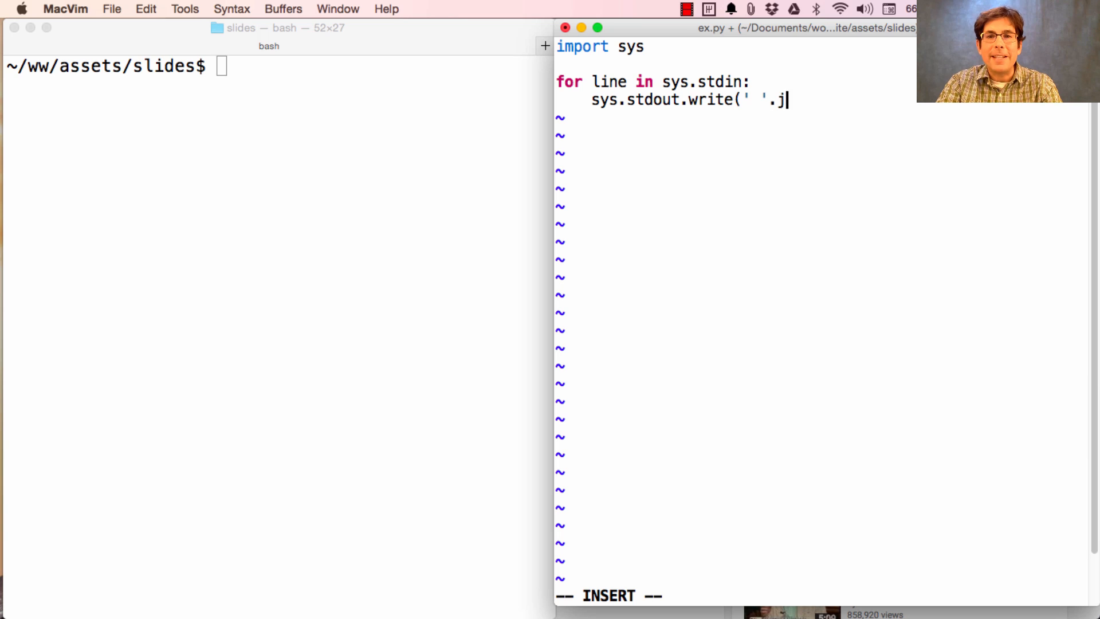
type("oin(line))")
left_click(278, 66)
type("python3 ex.py")
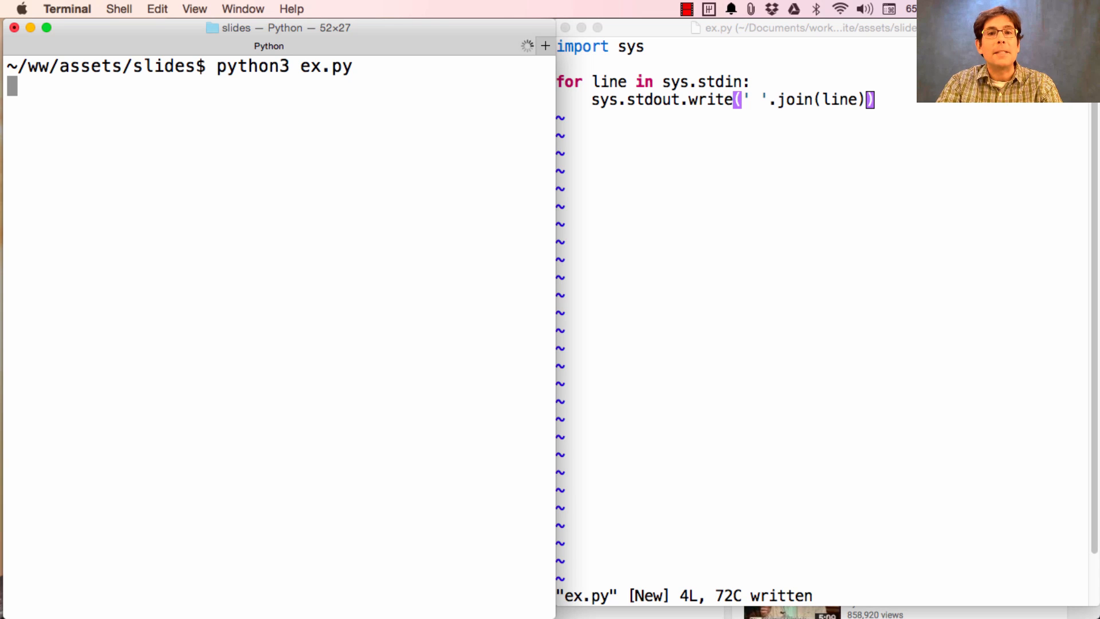
- Feed 'Here it is' to the running ex.py and see it echoed with spaced-out characters
type("Here it is")
type("Great")
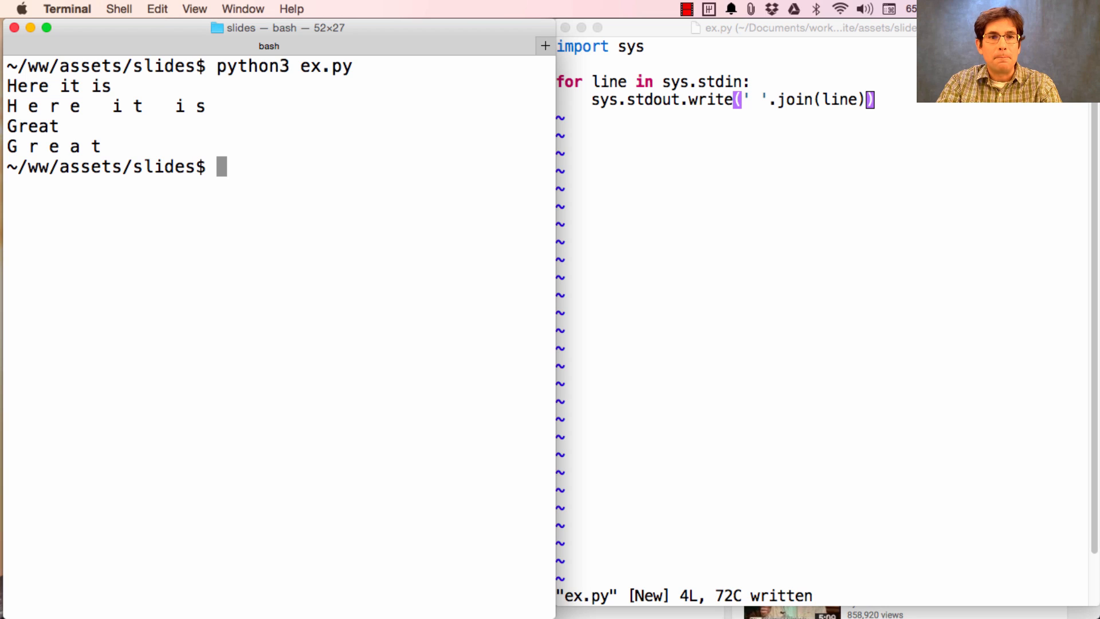
mouse_move(719, 85)
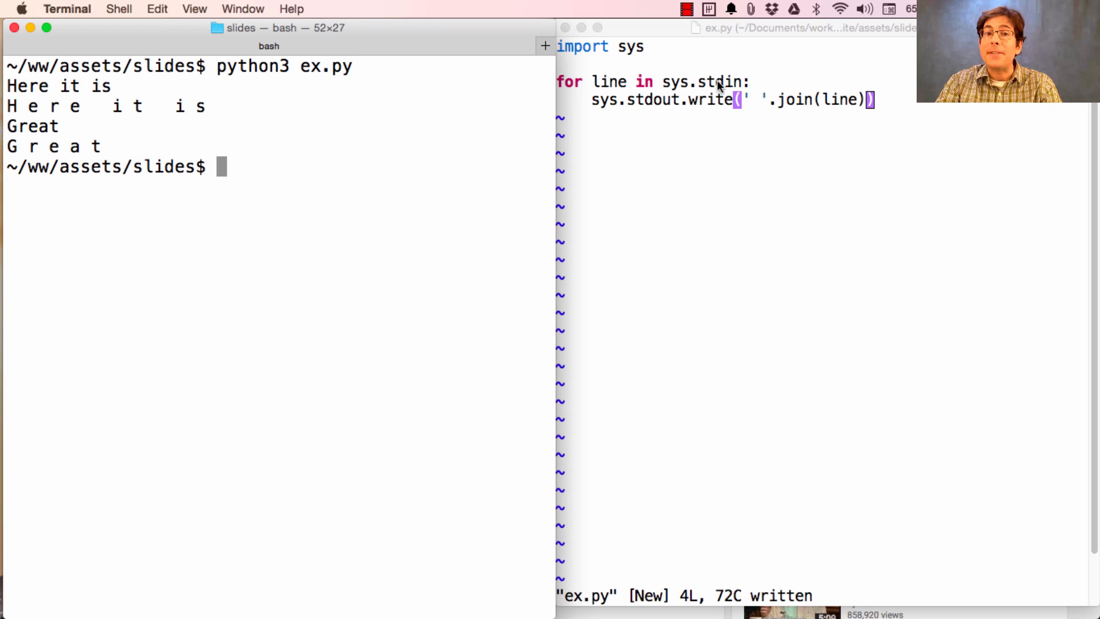
mouse_move(536, 152)
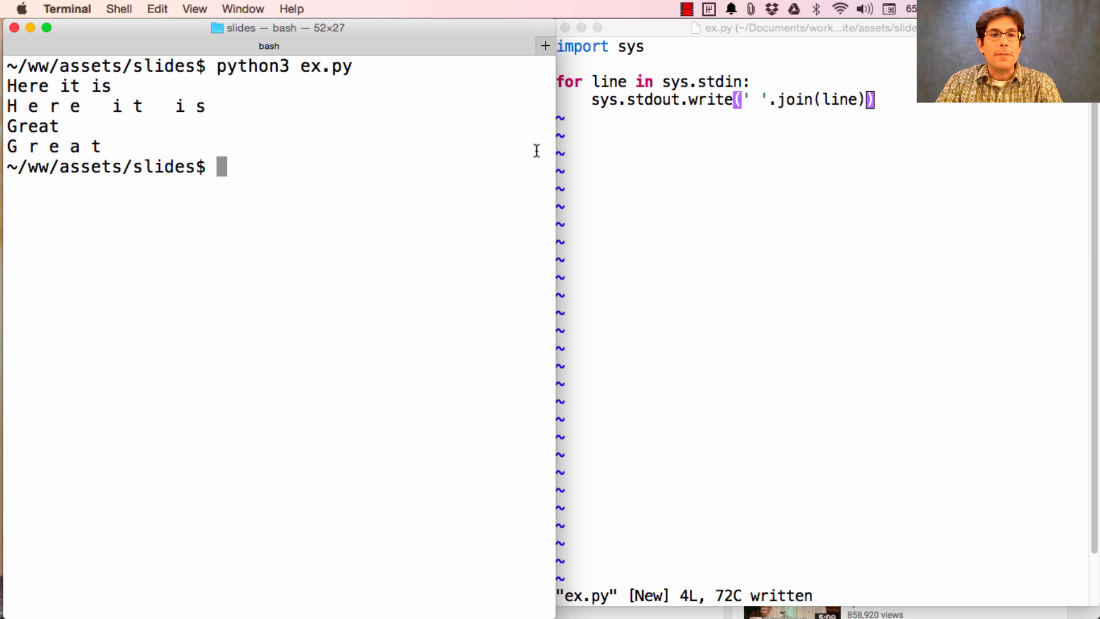
- Pipe ls *.pdf into python3 ex.py so each PDF name prints with spaced characters
type("ls *.p")
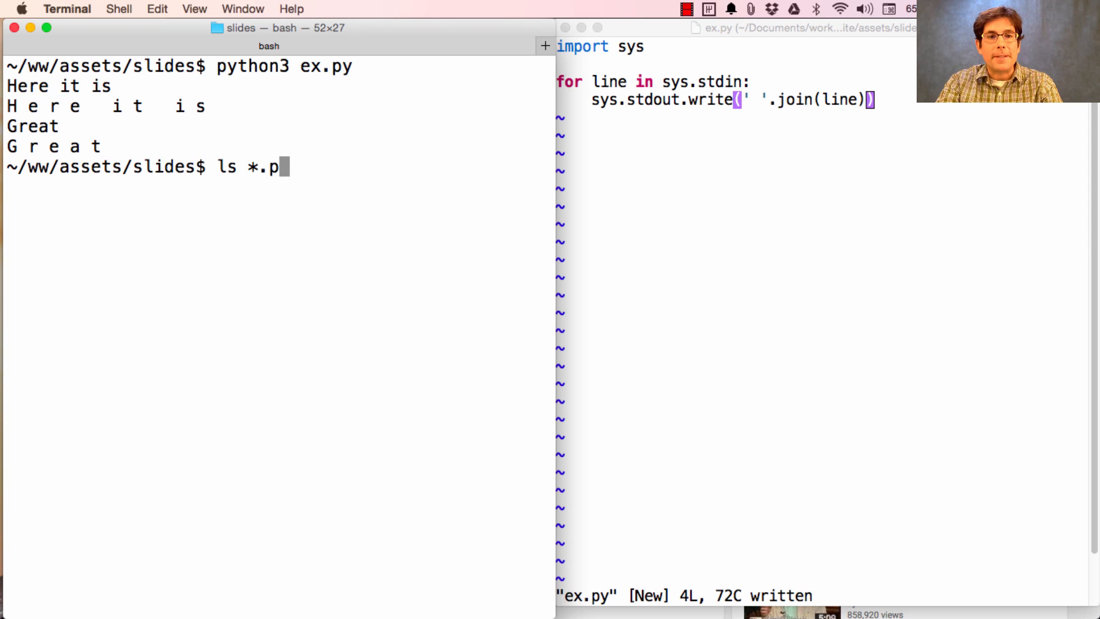
type("df | python3")
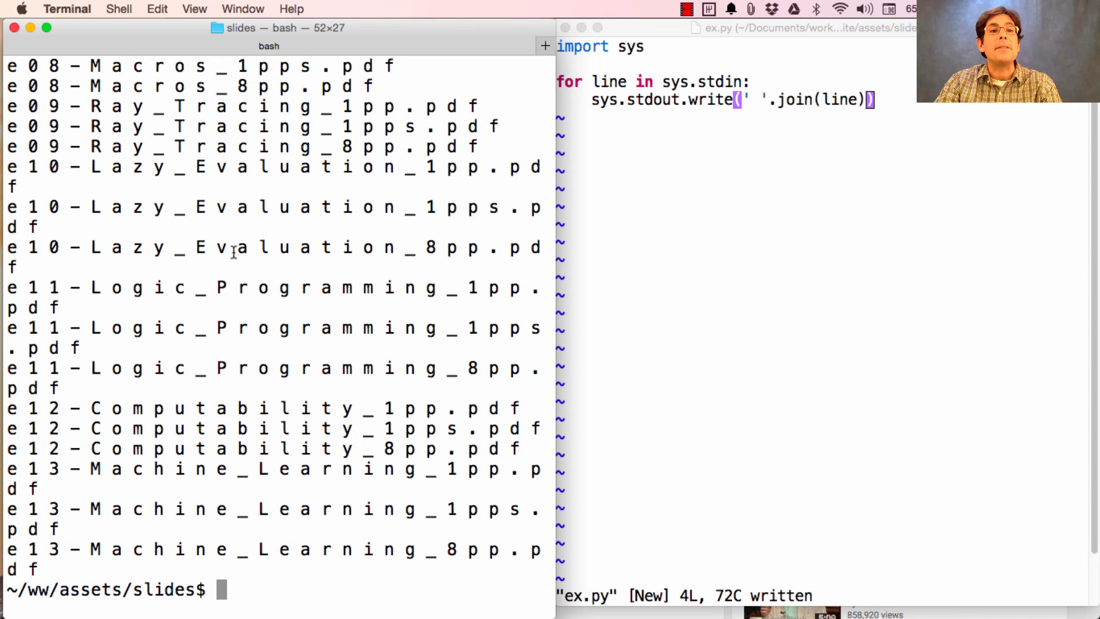
mouse_move(128, 325)
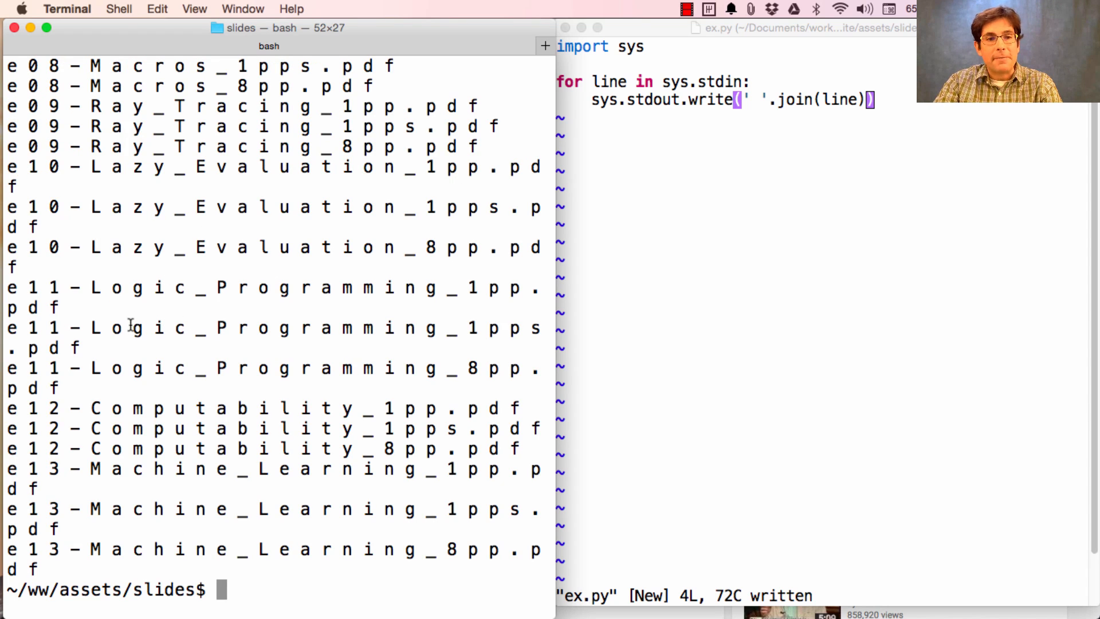
mouse_move(193, 303)
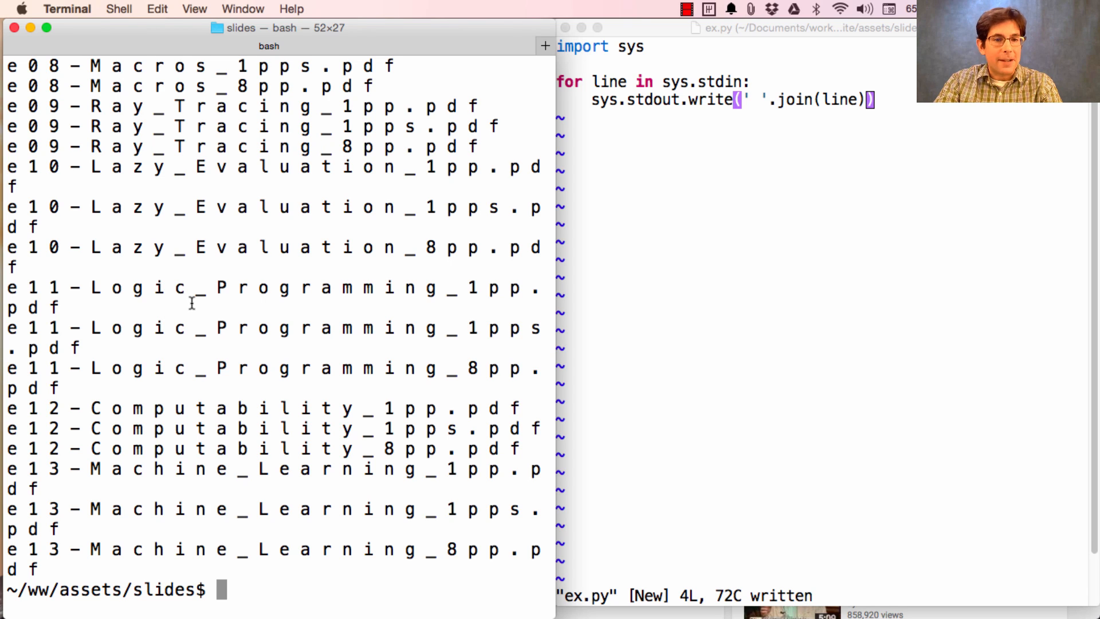